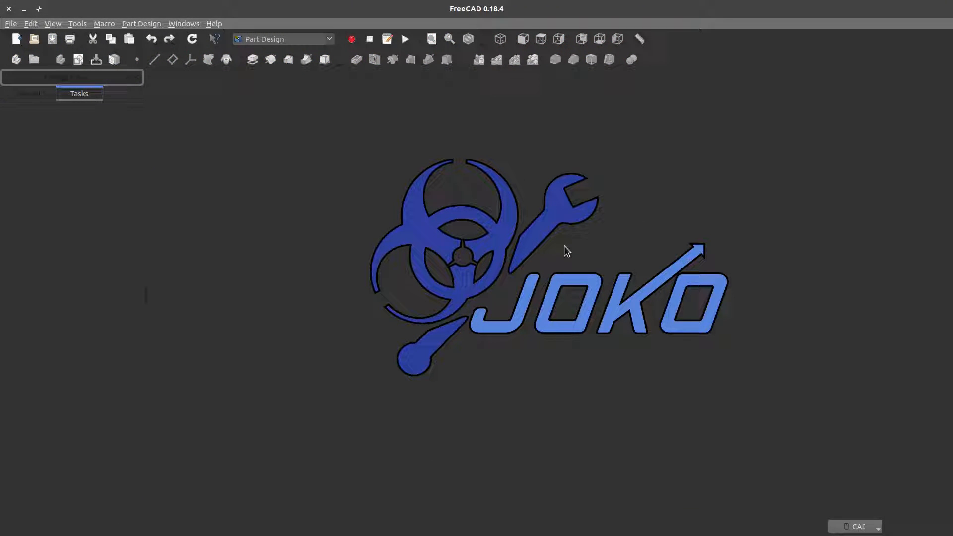
pyautogui.moveTo(195, 122)
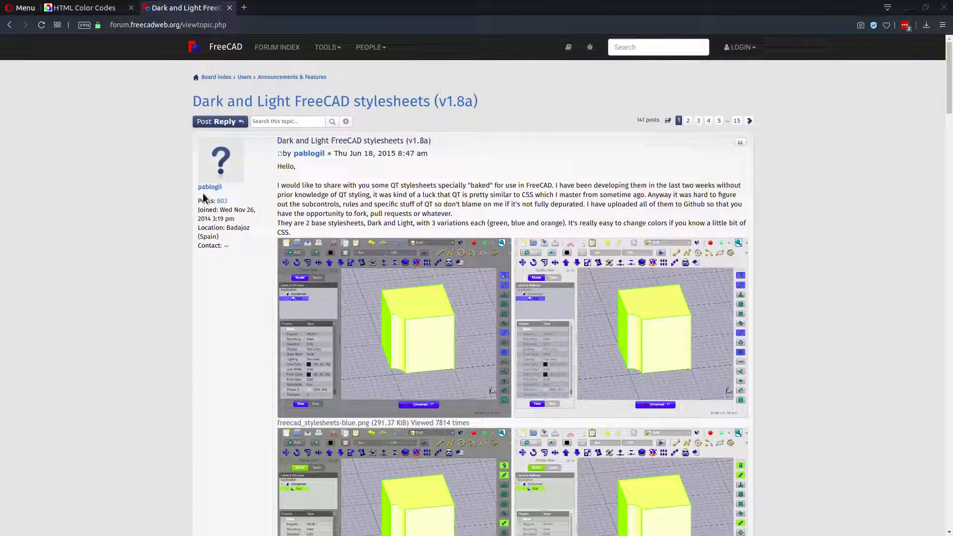
# - Scroll the forum thread down past the screenshots to the Download section with the version links
pyautogui.moveTo(198, 187); pyautogui.dragTo(227, 201)
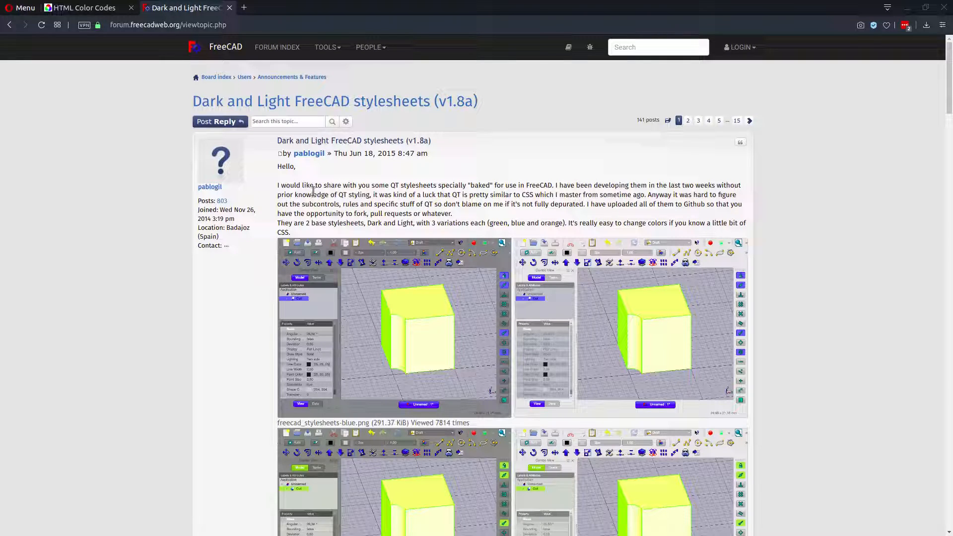
pyautogui.scroll(-3)
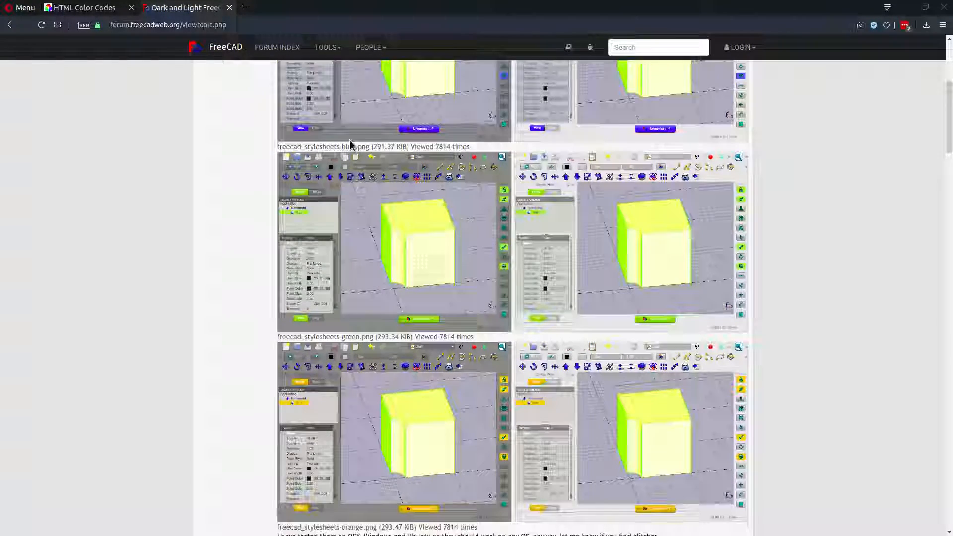
pyautogui.scroll(-3)
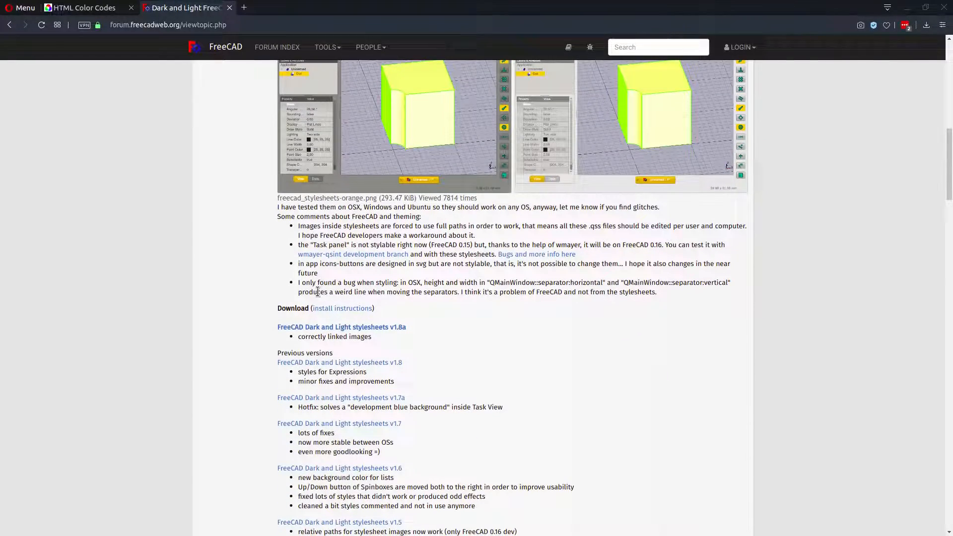
pyautogui.scroll(3)
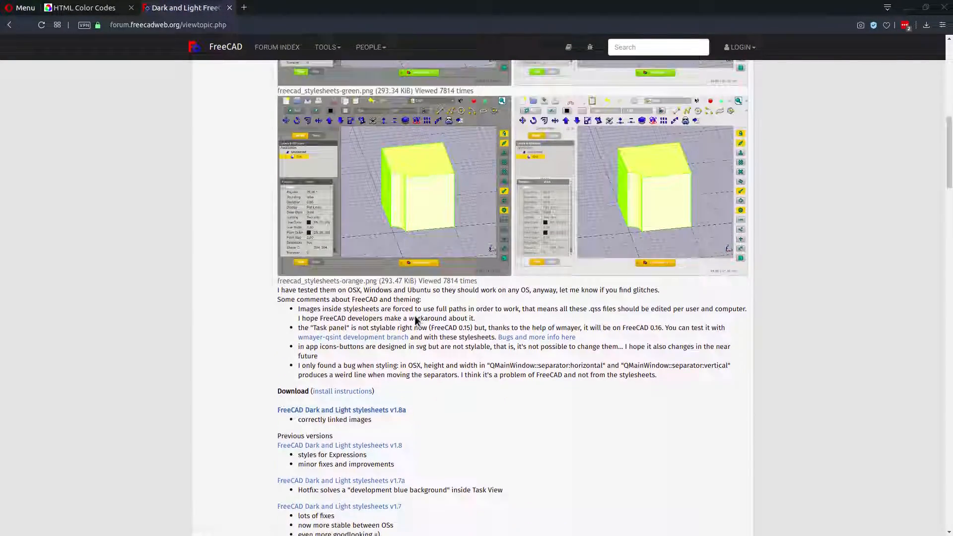
pyautogui.scroll(-3)
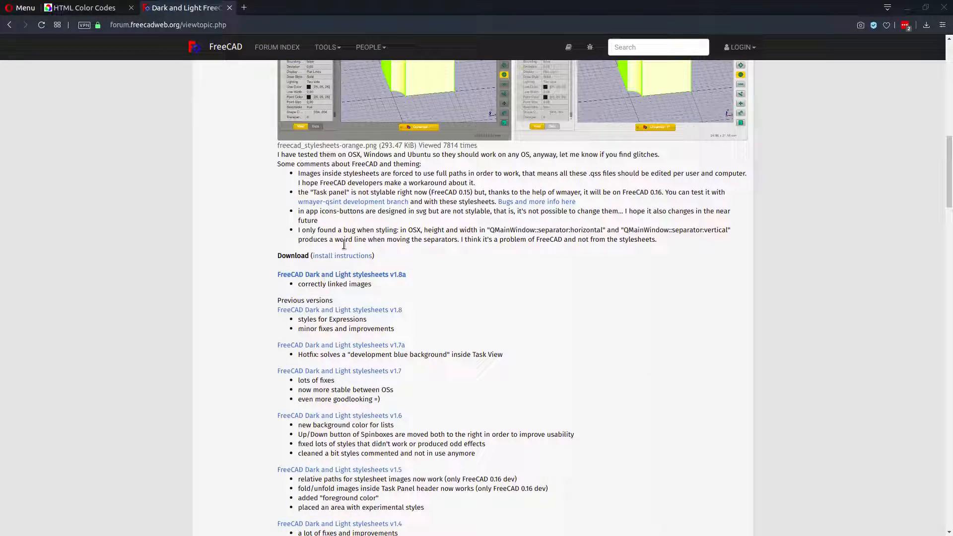
pyautogui.moveTo(341, 278)
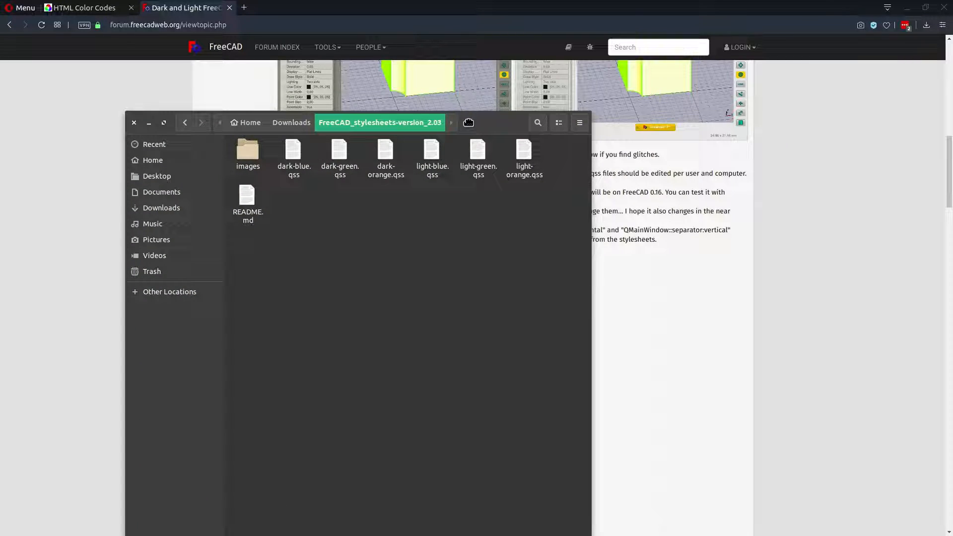
# - Go to the home folder and enter the hidden .FreeCAD folder holding the Gui directory
pyautogui.click(134, 123)
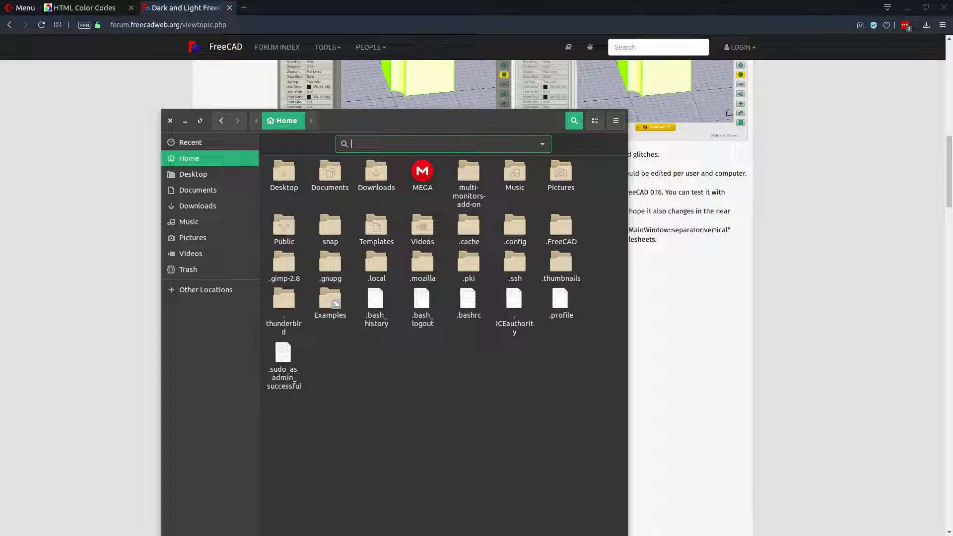
pyautogui.doubleClick(560, 226)
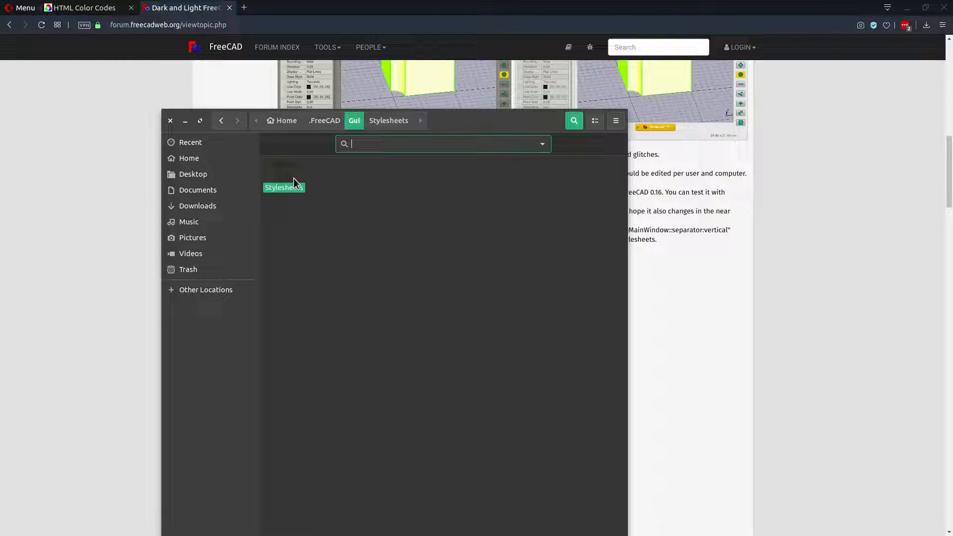
pyautogui.moveTo(285, 174)
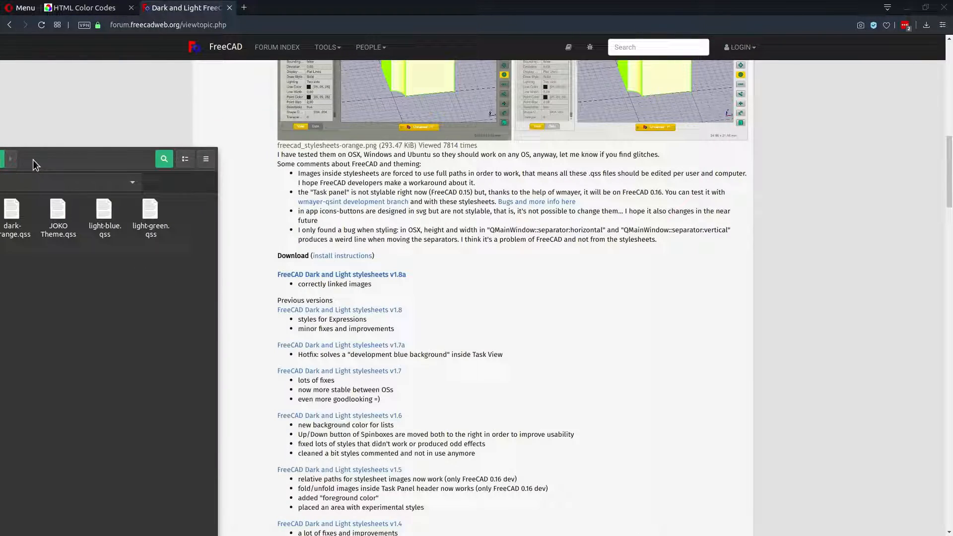
pyautogui.moveTo(110, 161)
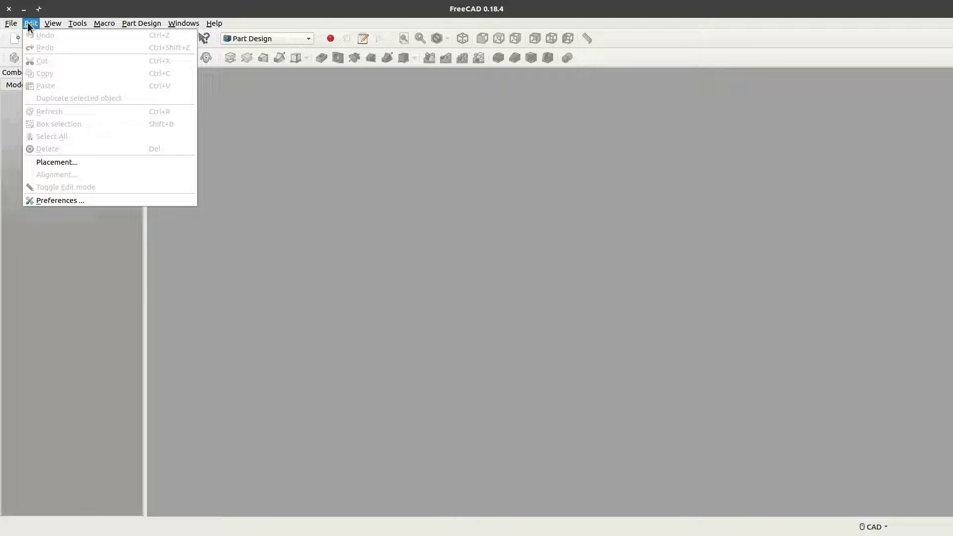
# - In Preferences General, pick Dark-blue from the style sheet list
pyautogui.click(60, 200)
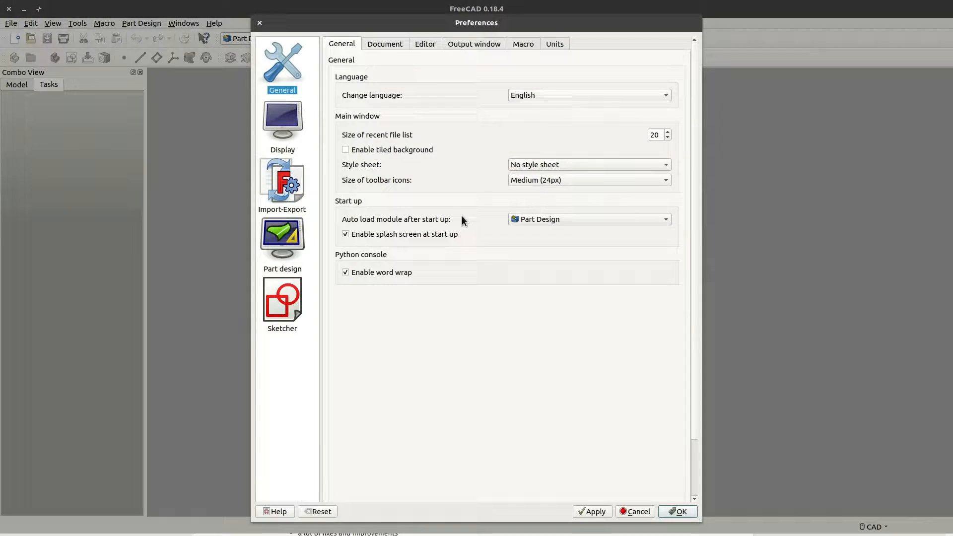
pyautogui.moveTo(526, 174)
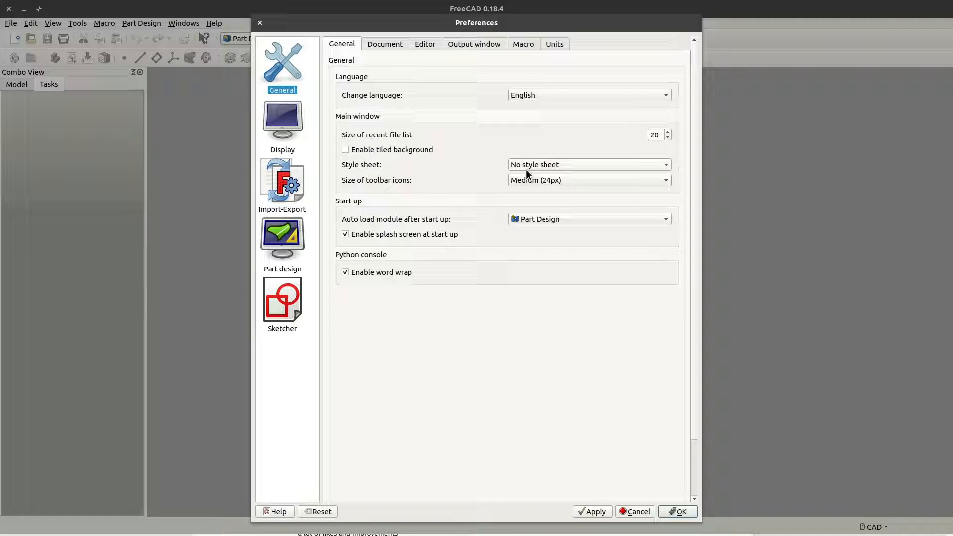
pyautogui.click(588, 165)
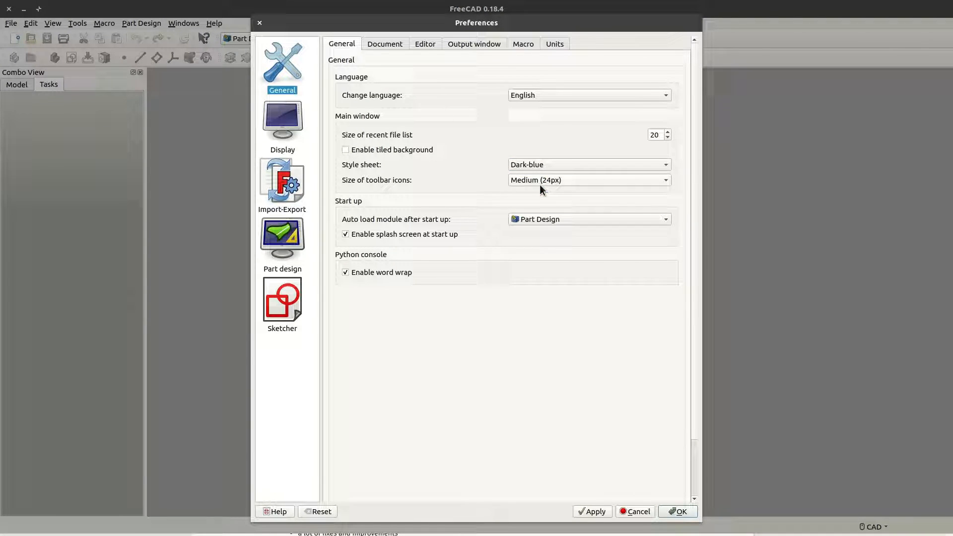
pyautogui.click(683, 511)
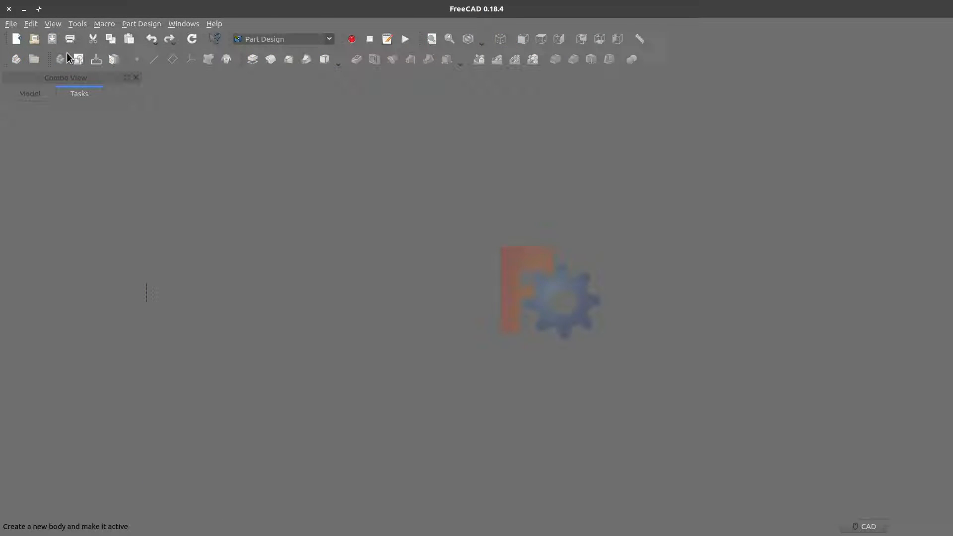
# - In the Stylesheets folder, trash dark-blue (copy).qss and load JOKO Theme.qss in gedit
pyautogui.click(31, 24)
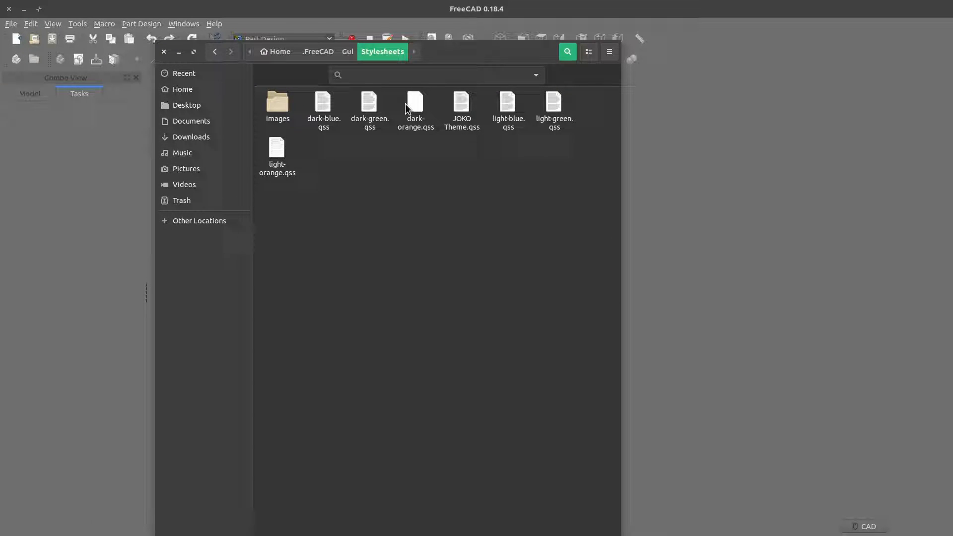
pyautogui.click(324, 104)
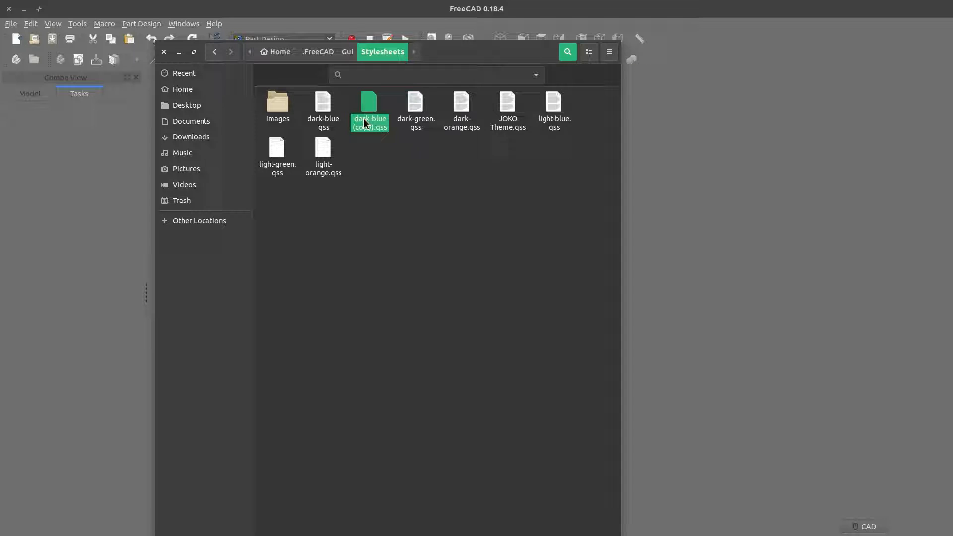
pyautogui.rightClick(369, 122)
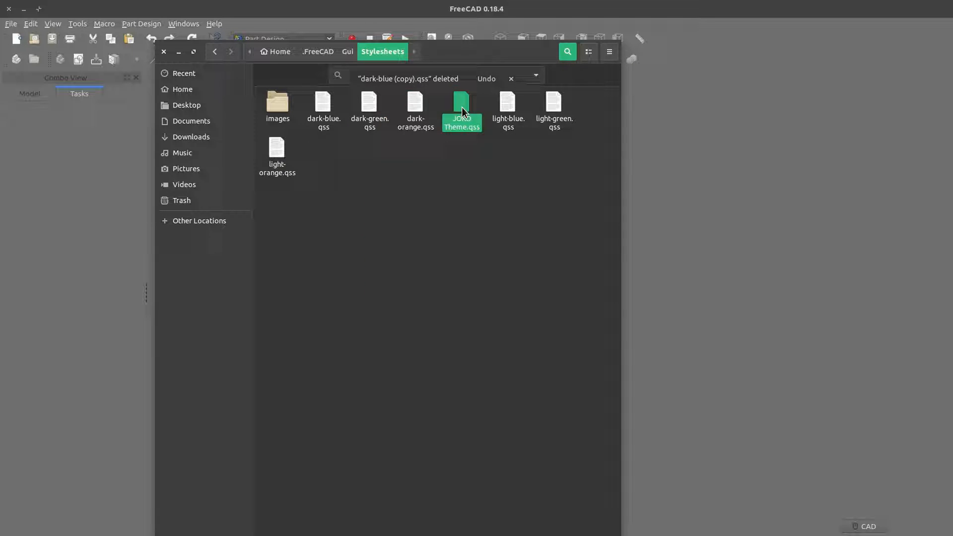
pyautogui.doubleClick(461, 105)
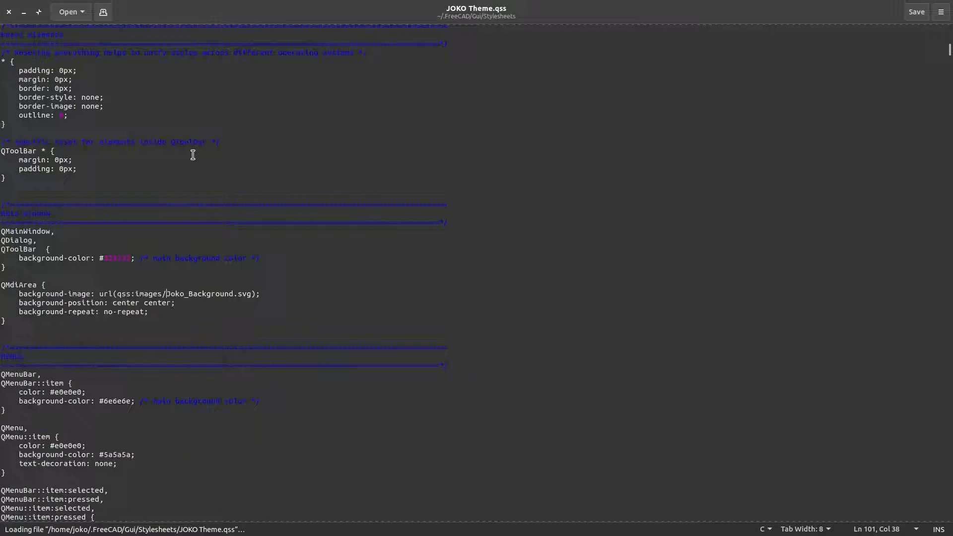
pyautogui.scroll(3)
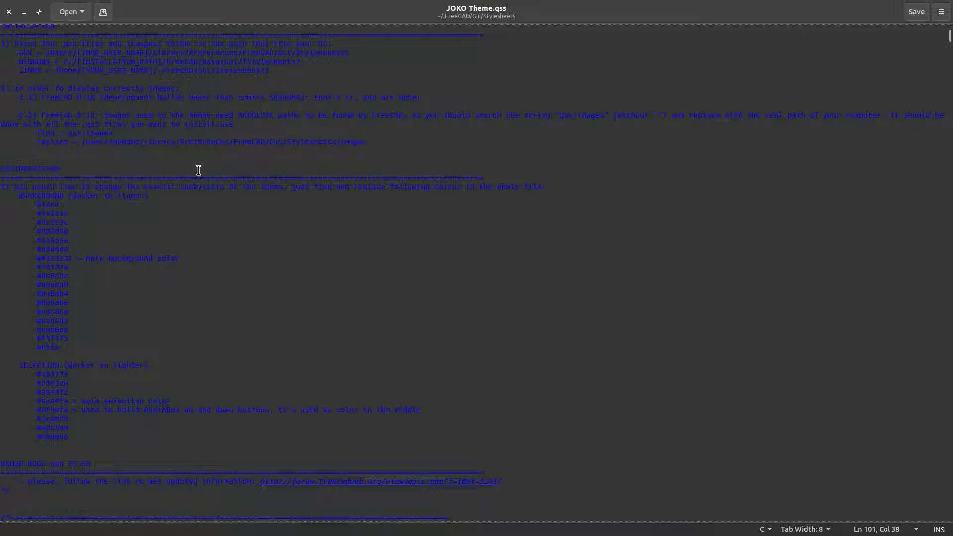
pyautogui.scroll(-3)
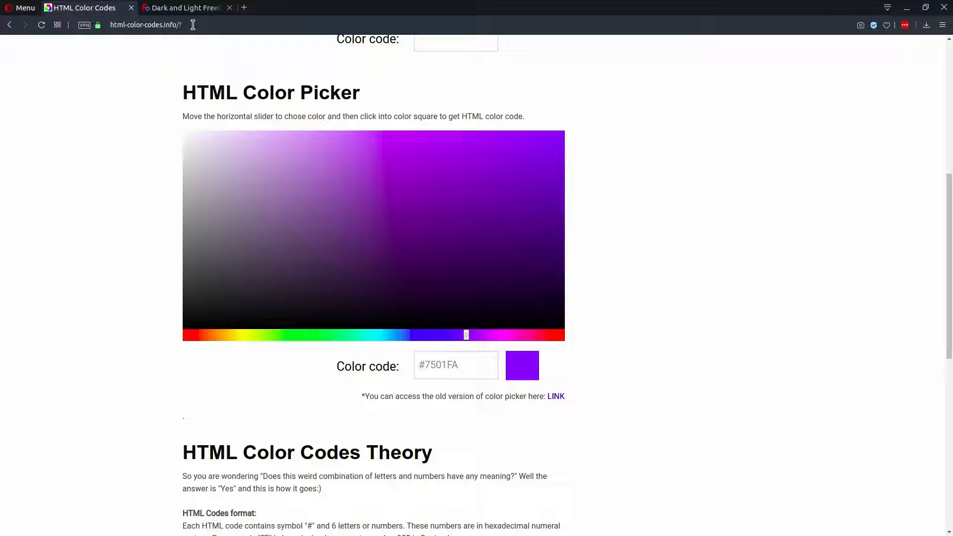
# - On html-color-codes.info, choose a vivid purple and select its hex colour code
pyautogui.click(144, 25)
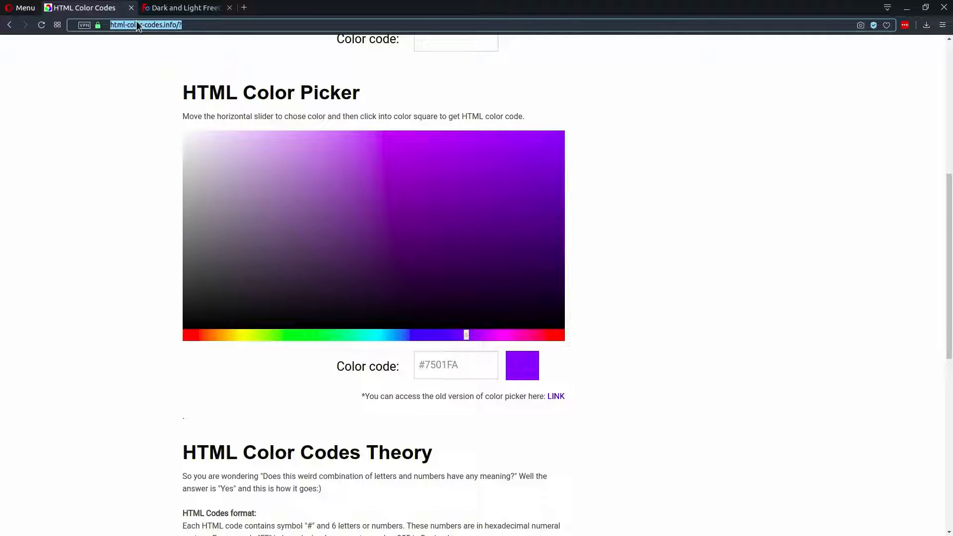
pyautogui.click(559, 161)
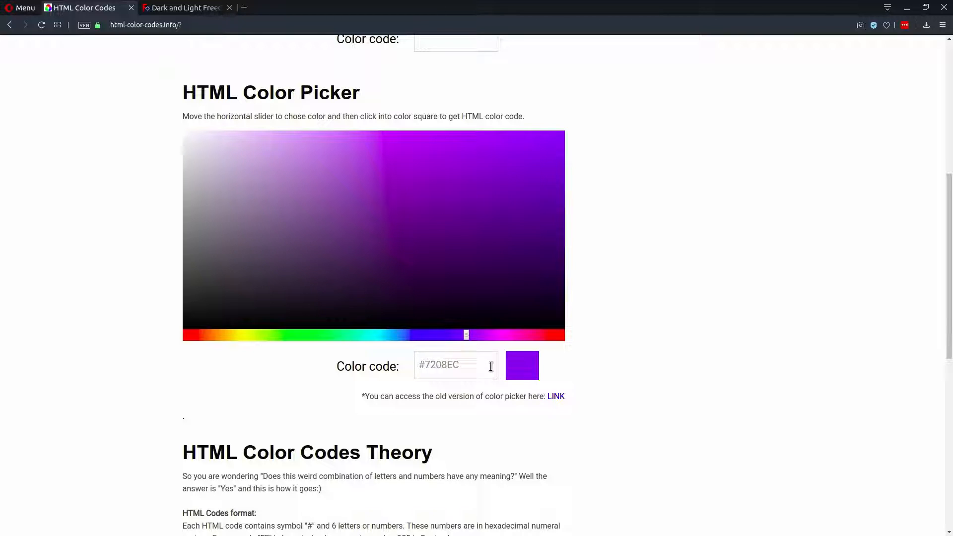
pyautogui.tripleClick(446, 365)
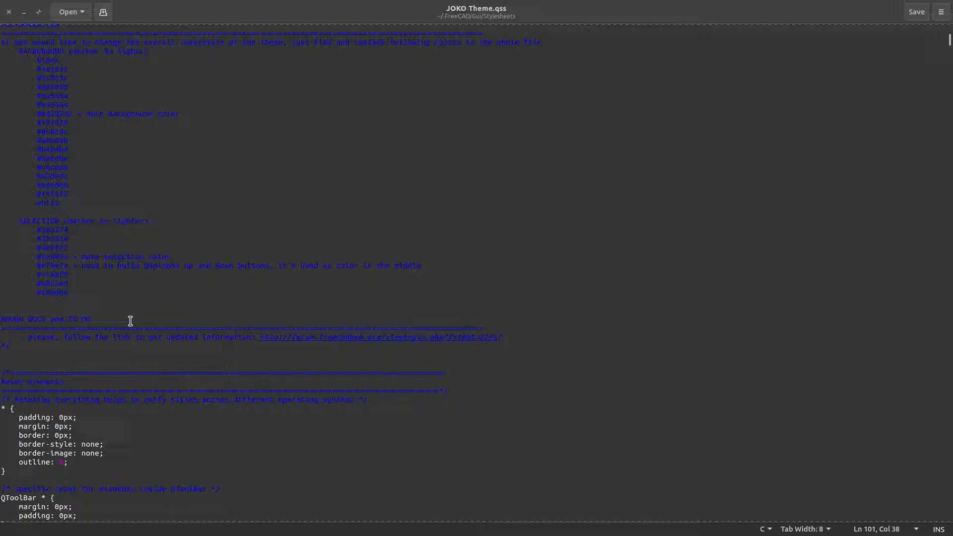
pyautogui.scroll(-3)
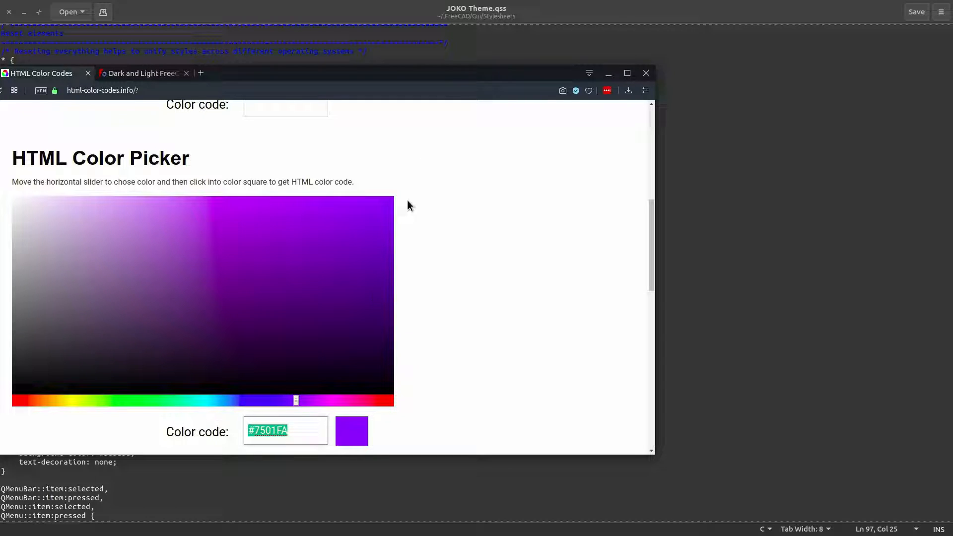
# - Replace the QMainWindow background-color #323232 with the picked purple and save JOKO Theme.qss
pyautogui.click(645, 73)
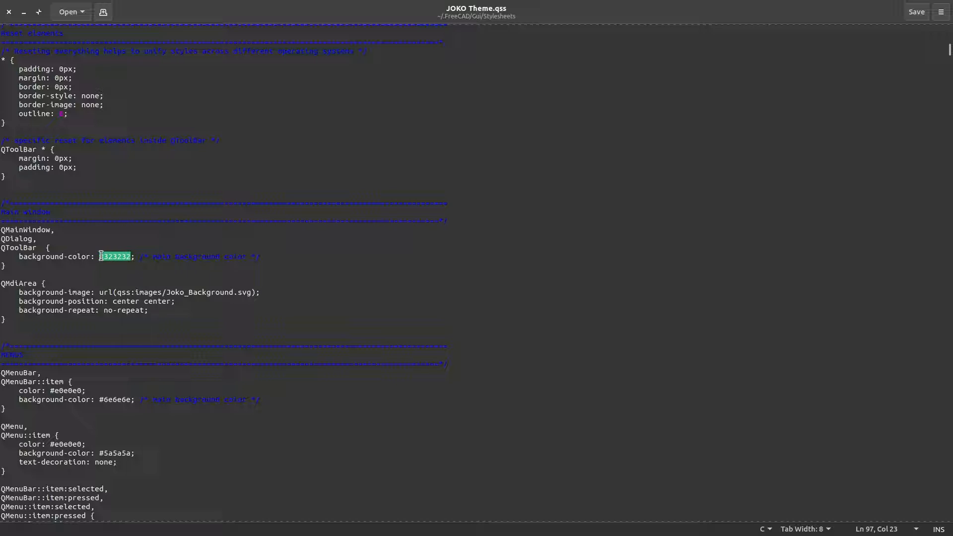
pyautogui.write('#75C1FA')
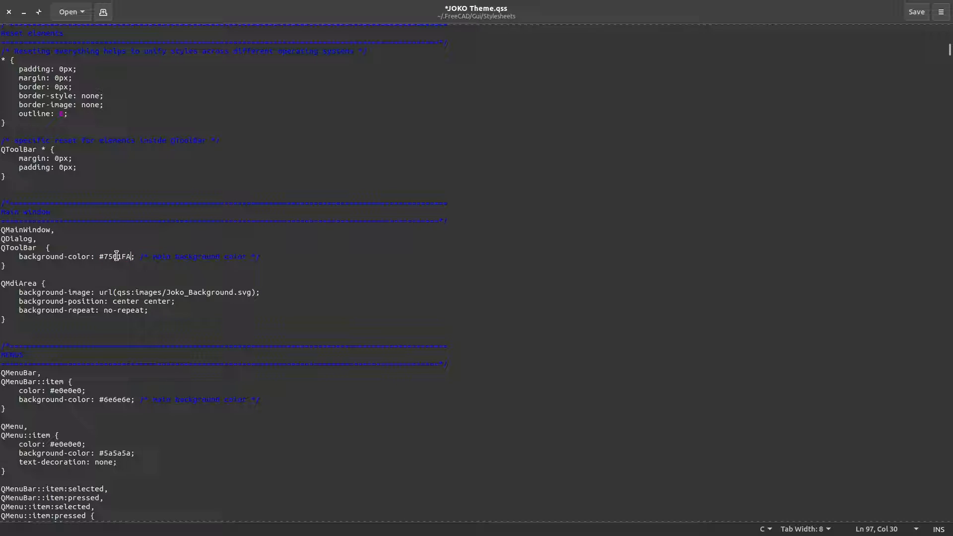
pyautogui.press('ctrl+s')
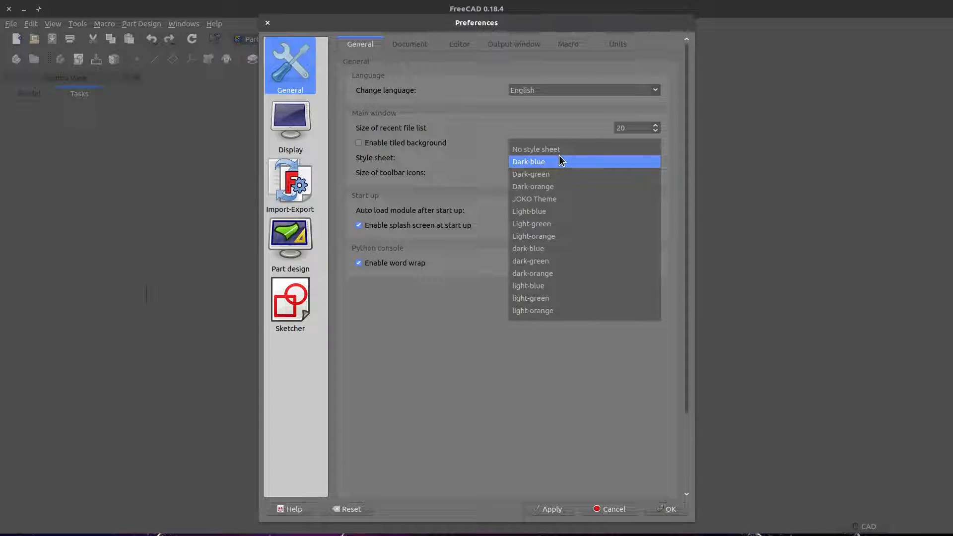
# - Reset the style sheet, then choose JOKO Theme and confirm so the window turns purple #7501FA
pyautogui.click(535, 149)
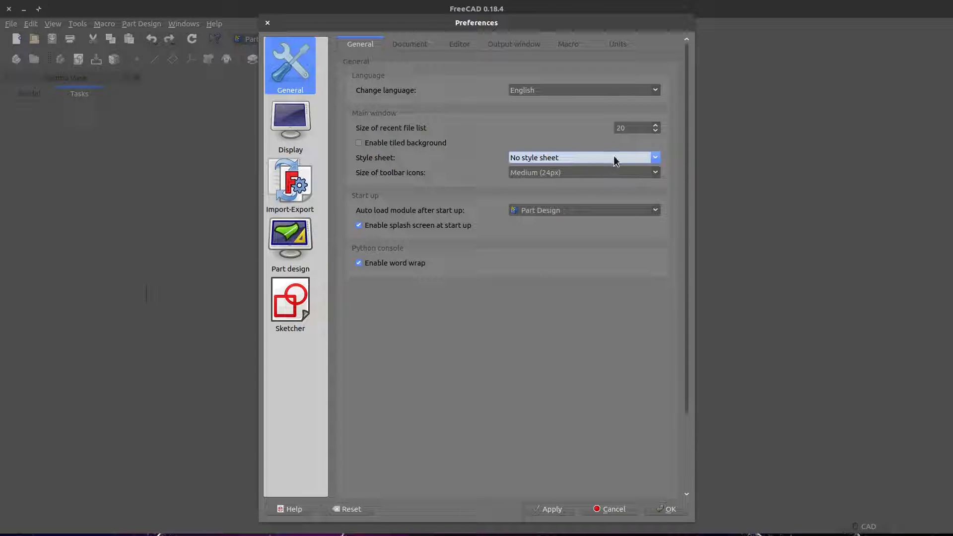
pyautogui.click(655, 157)
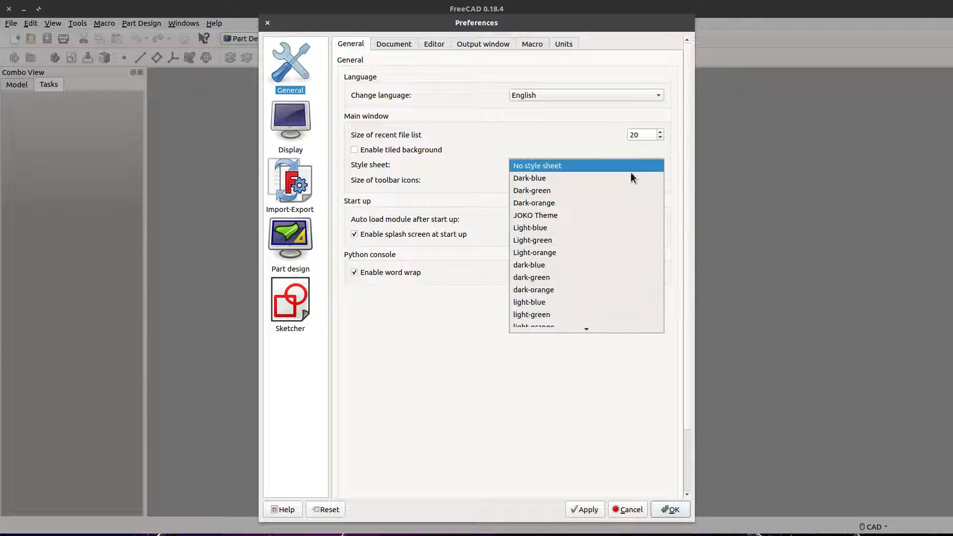
pyautogui.click(535, 214)
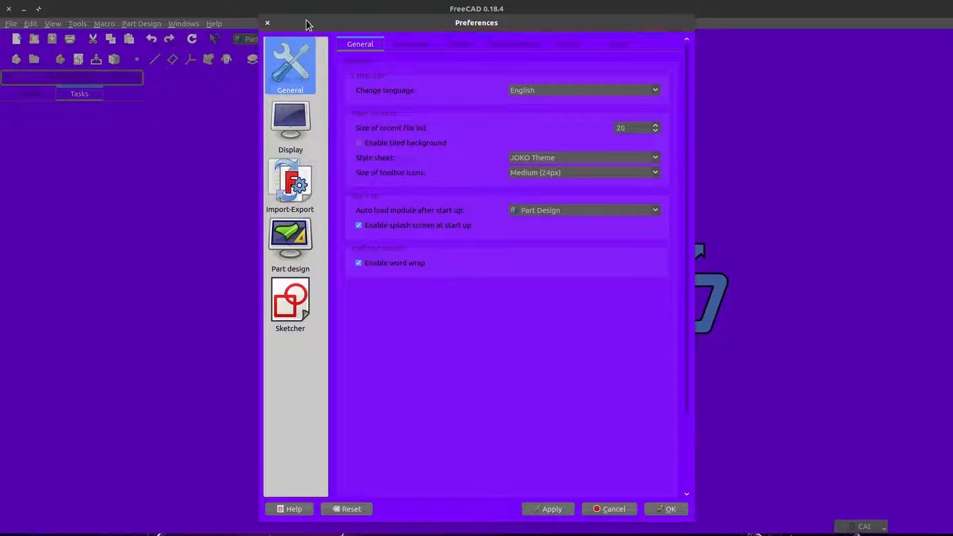
pyautogui.click(670, 508)
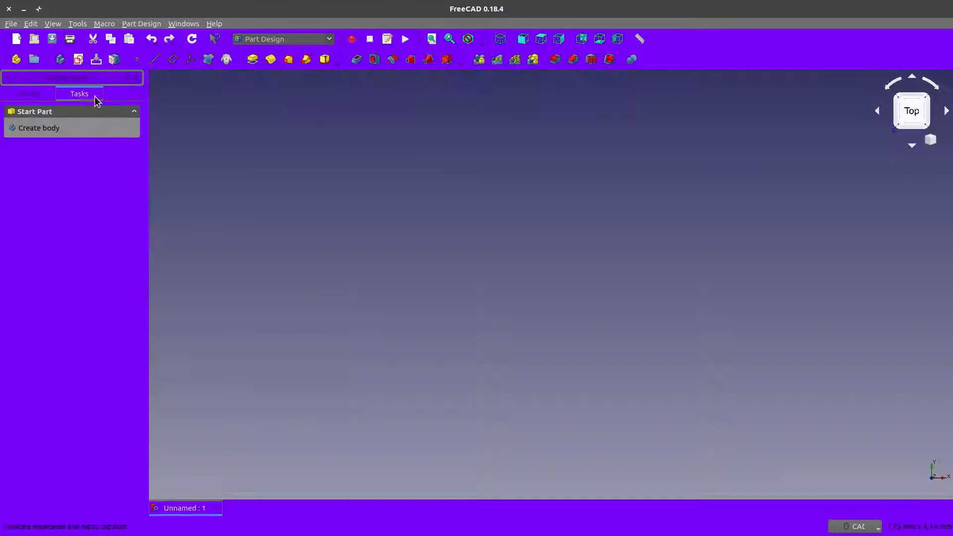
pyautogui.moveTo(325, 151)
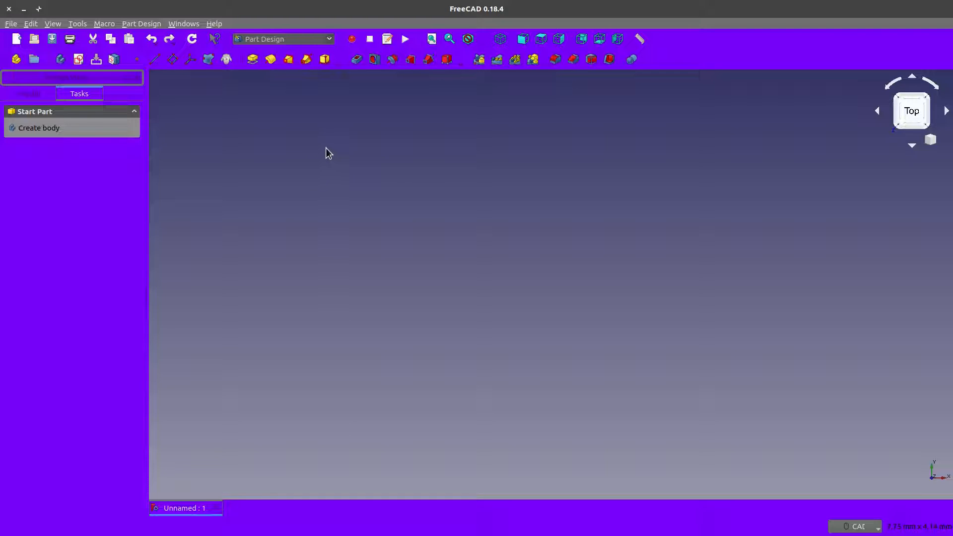
pyautogui.moveTo(380, 528)
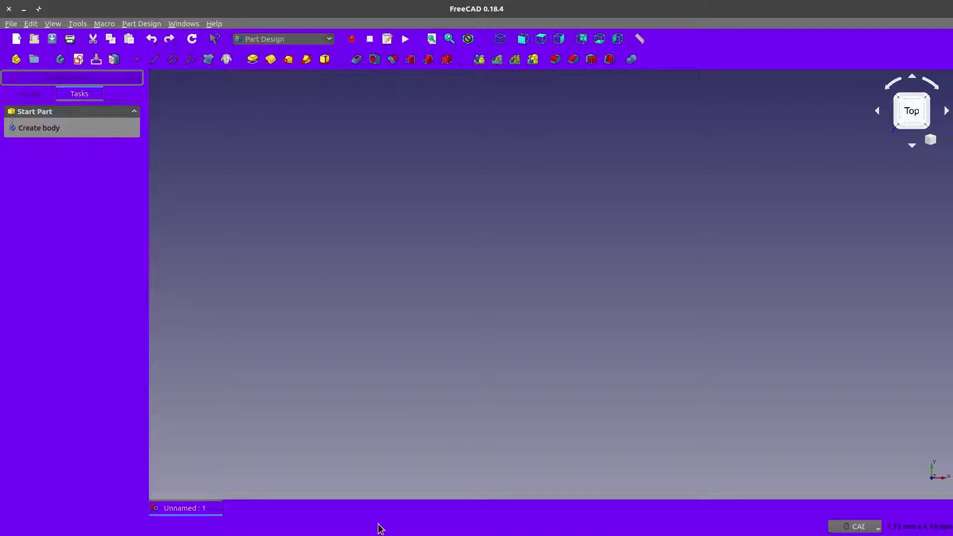
pyautogui.moveTo(426, 378)
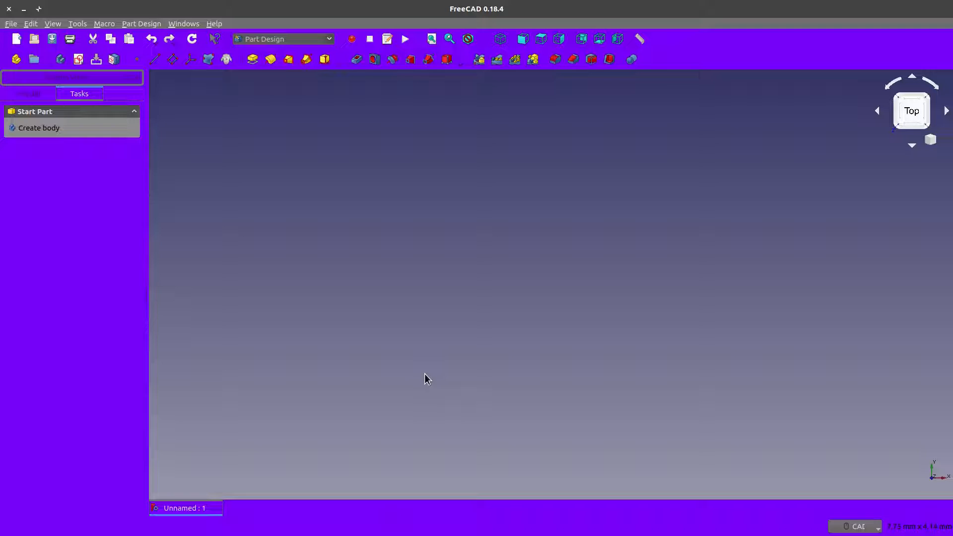
pyautogui.moveTo(431, 375)
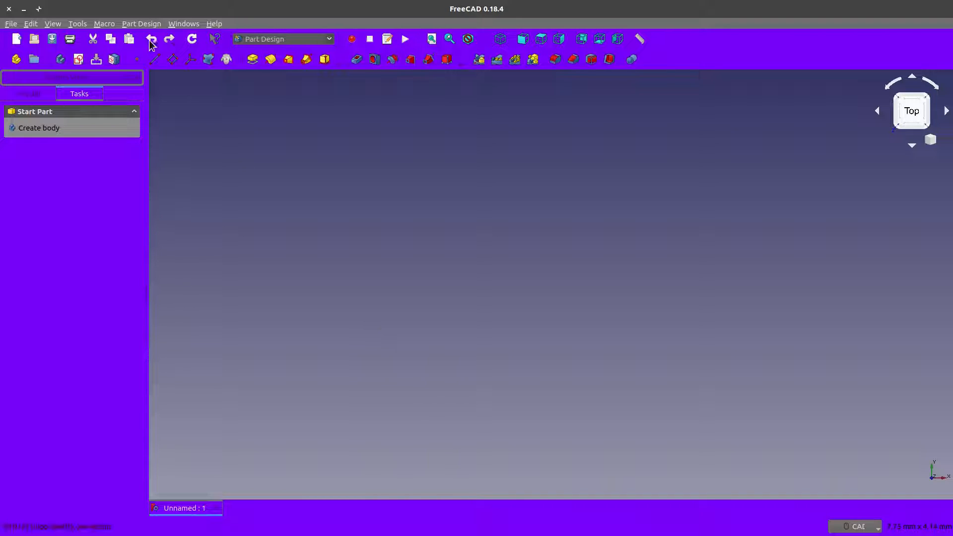
pyautogui.moveTo(151, 41)
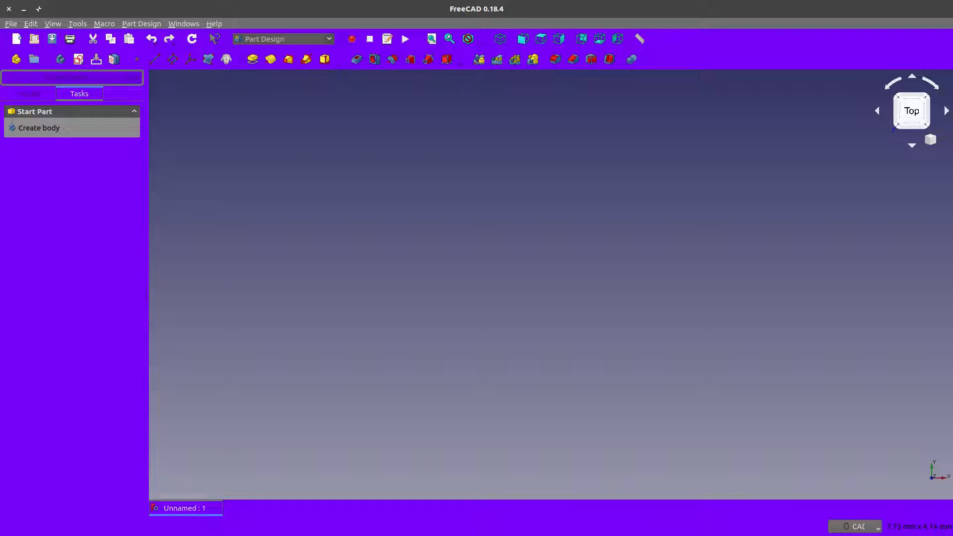
pyautogui.moveTo(282, 104)
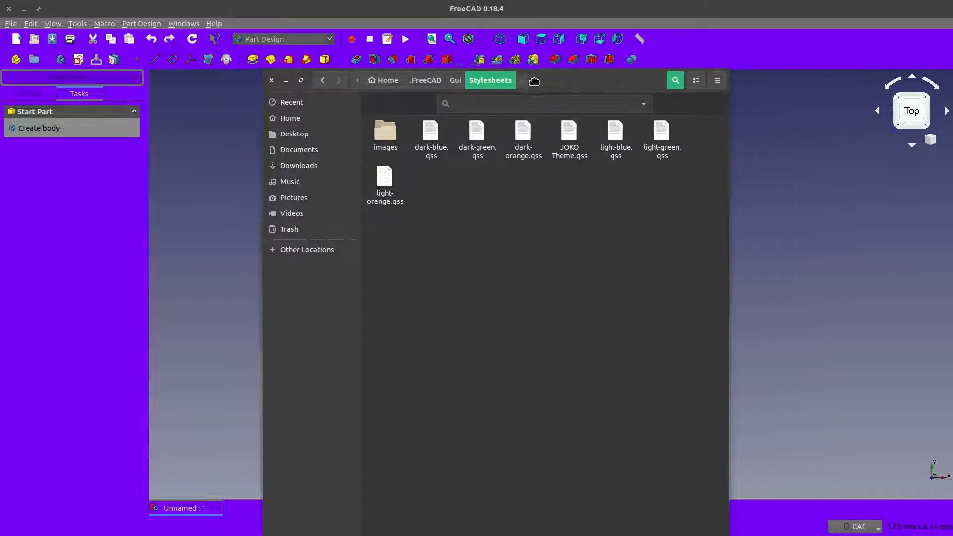
# - Inside Stylesheets/images, highlight Joko_Background.svg among the PNG icons
pyautogui.doubleClick(385, 131)
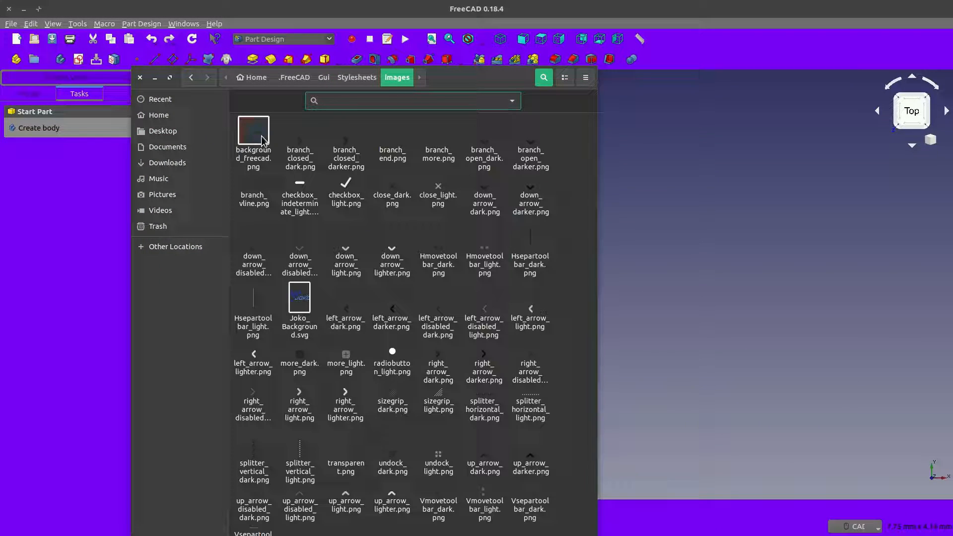
pyautogui.click(298, 300)
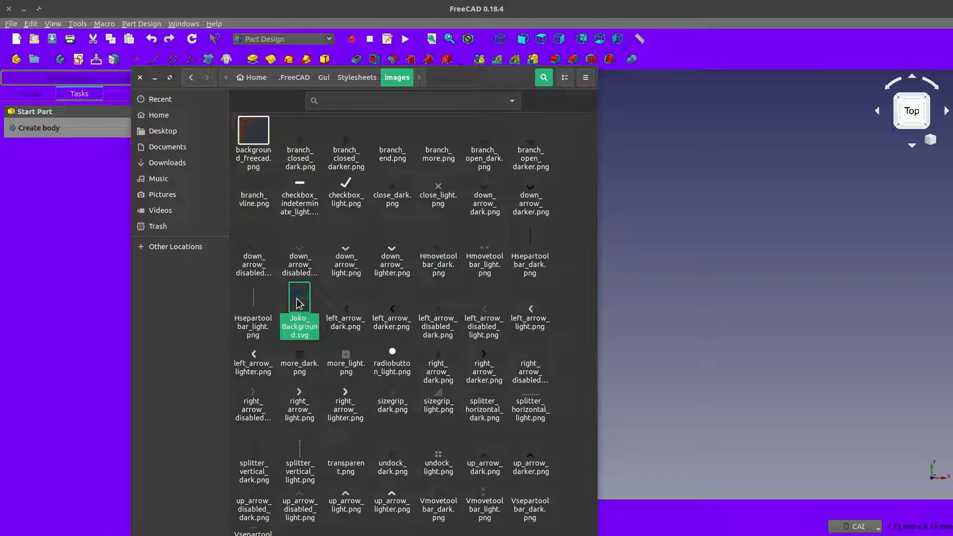
pyautogui.moveTo(300, 298)
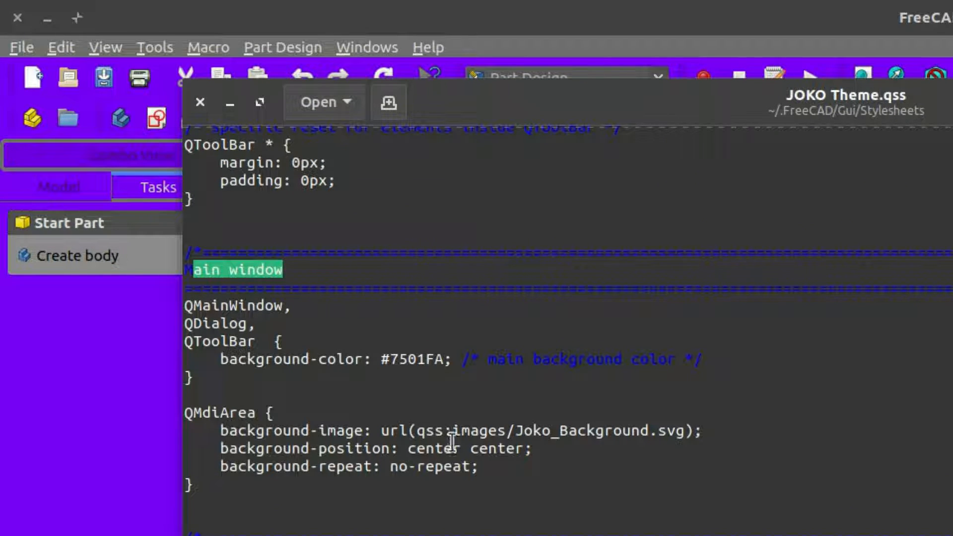
pyautogui.moveTo(510, 429)
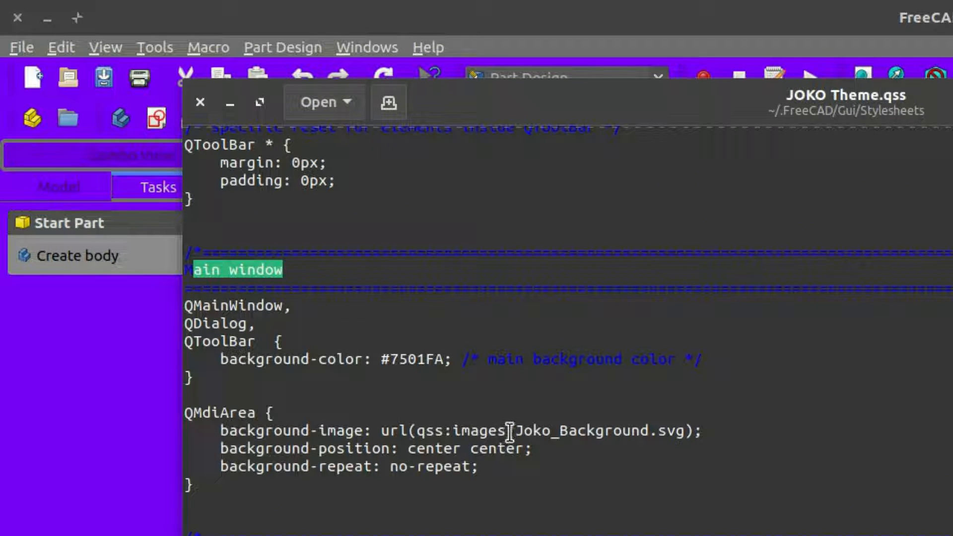
# - Check the QMdiArea url points to Joko_Background.svg, then close the stylesheet to reveal FreeCAD's JOKO logo
pyautogui.doubleClick(592, 431)
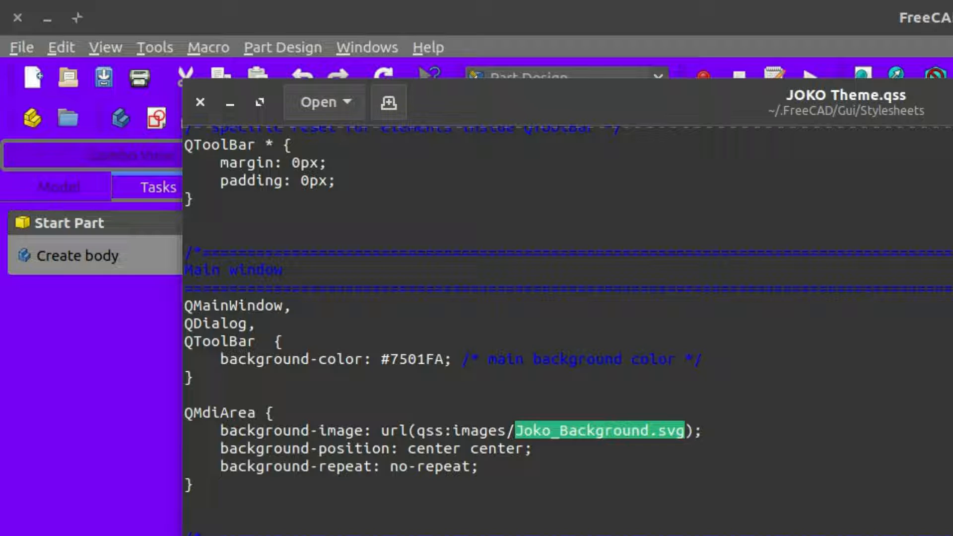
pyautogui.click(388, 101)
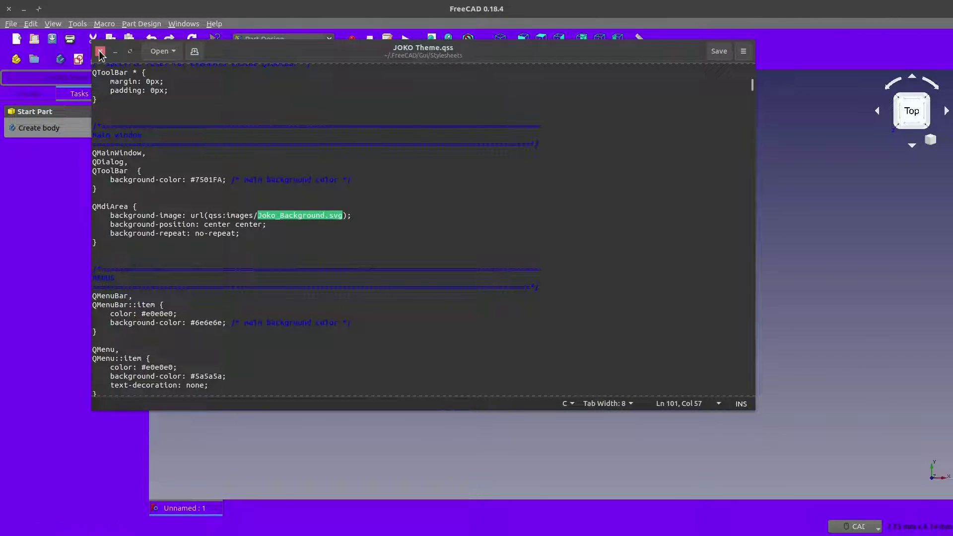
pyautogui.click(101, 51)
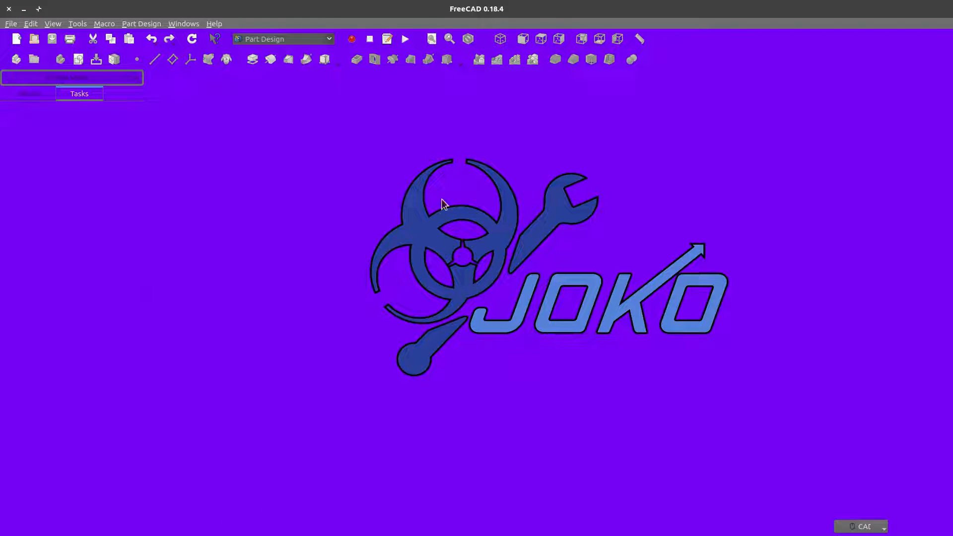
pyautogui.moveTo(509, 270)
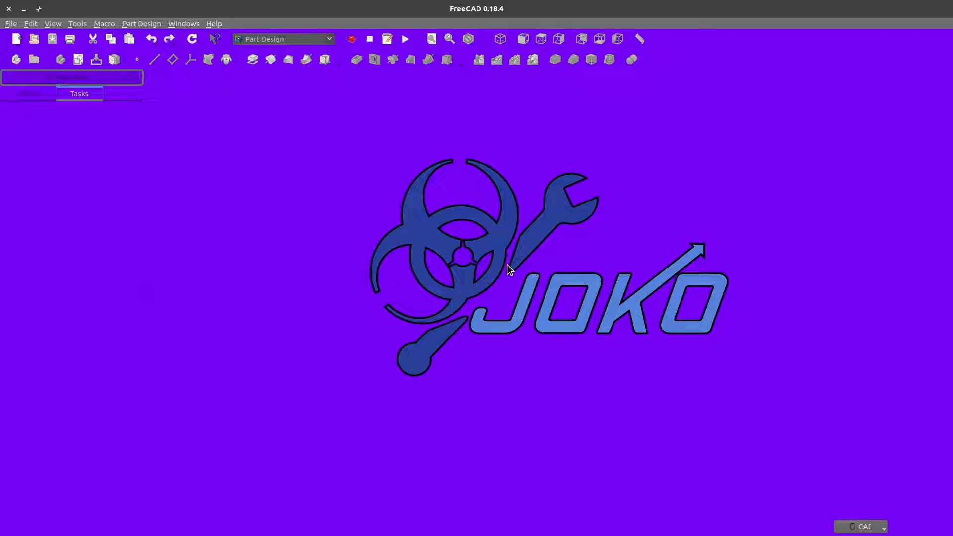
pyautogui.moveTo(328, 196)
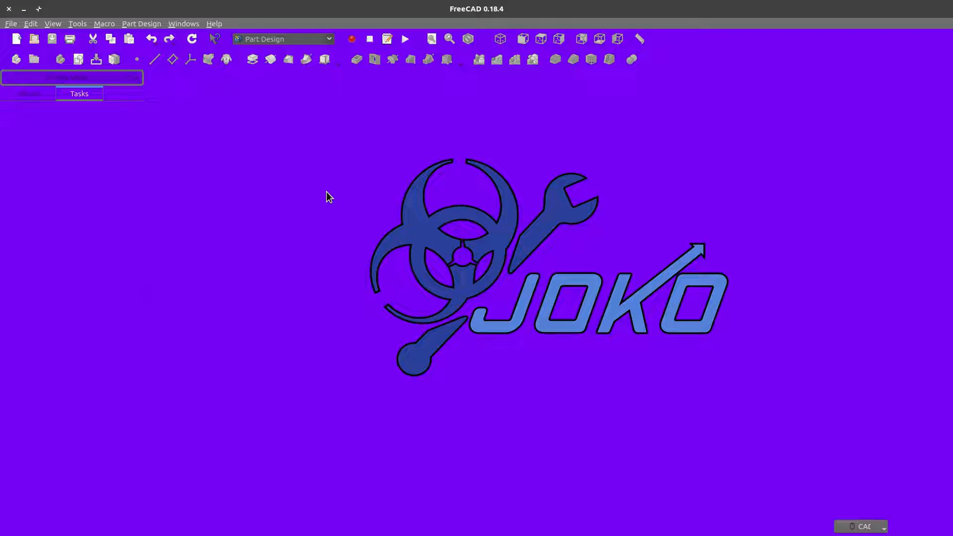
pyautogui.moveTo(224, 186)
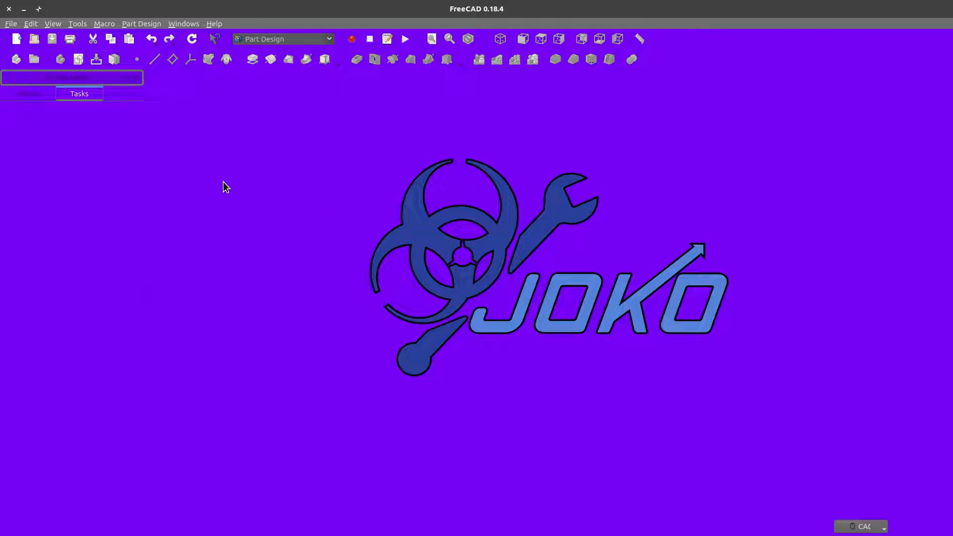